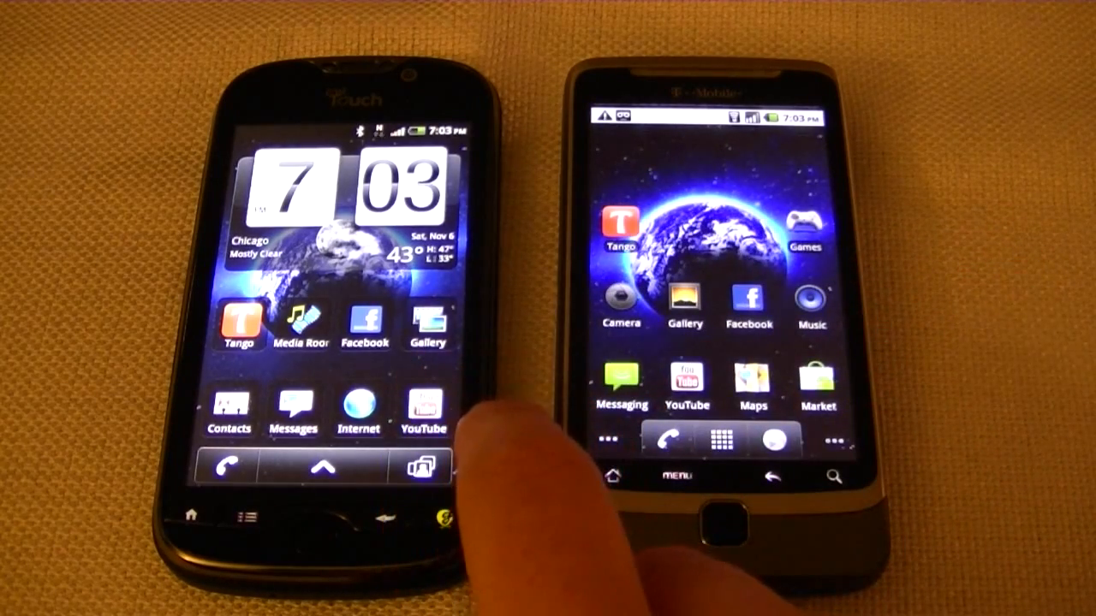
Bring up the People widget panel showing a recent call with Message and E-mail buttons.
left_click(420, 411)
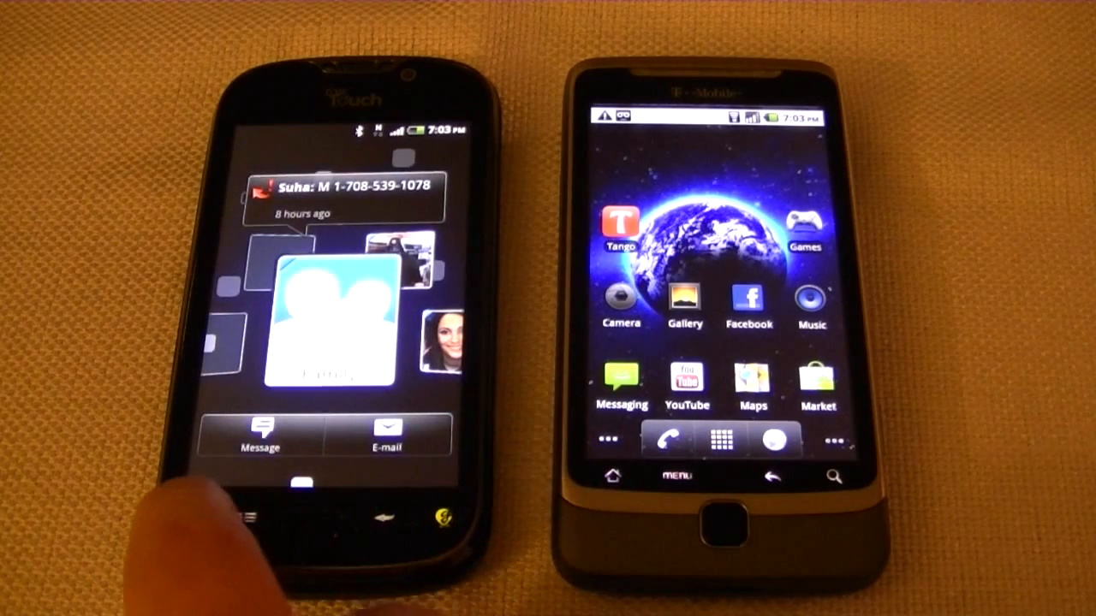